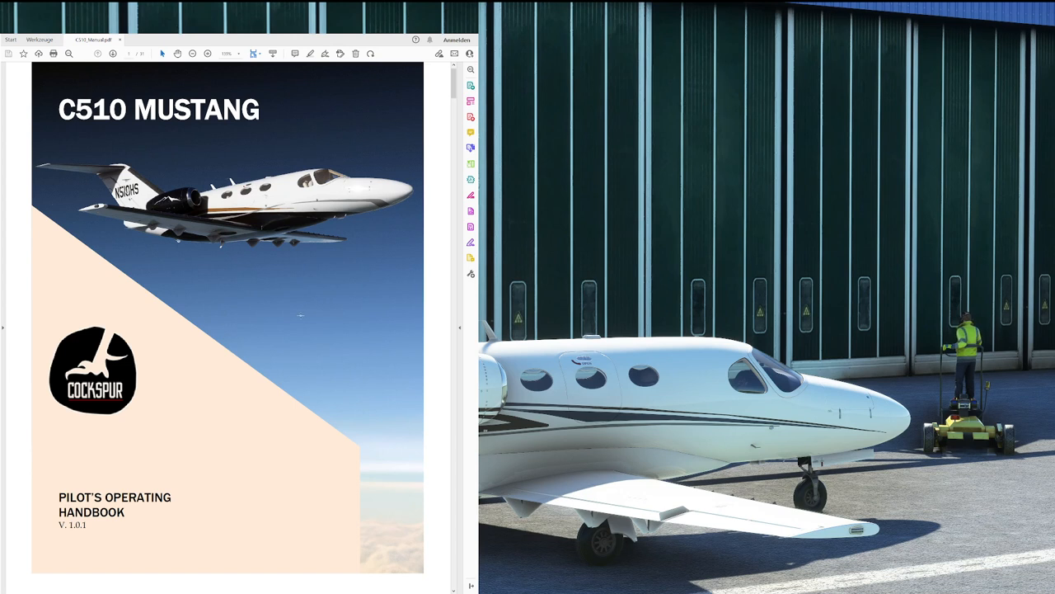
Scroll the C510 Mustang handbook from the cover to the Normal Procedures exterior inspection checklist
scroll("down", 3)
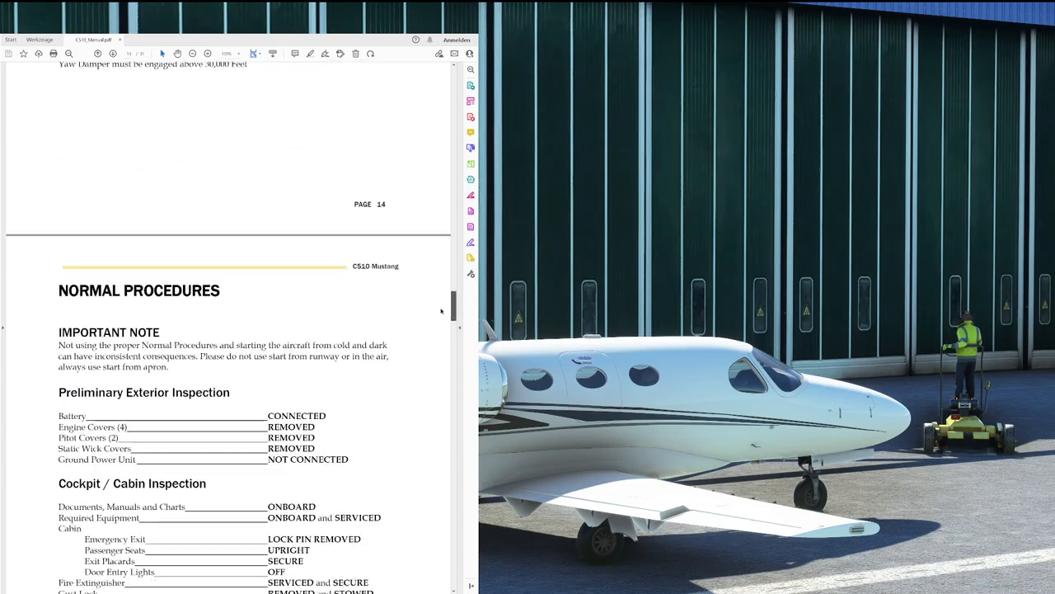
Scroll the manual from the page 23 lighting panel to the page 24 environmental controls diagram
scroll("down", 3)
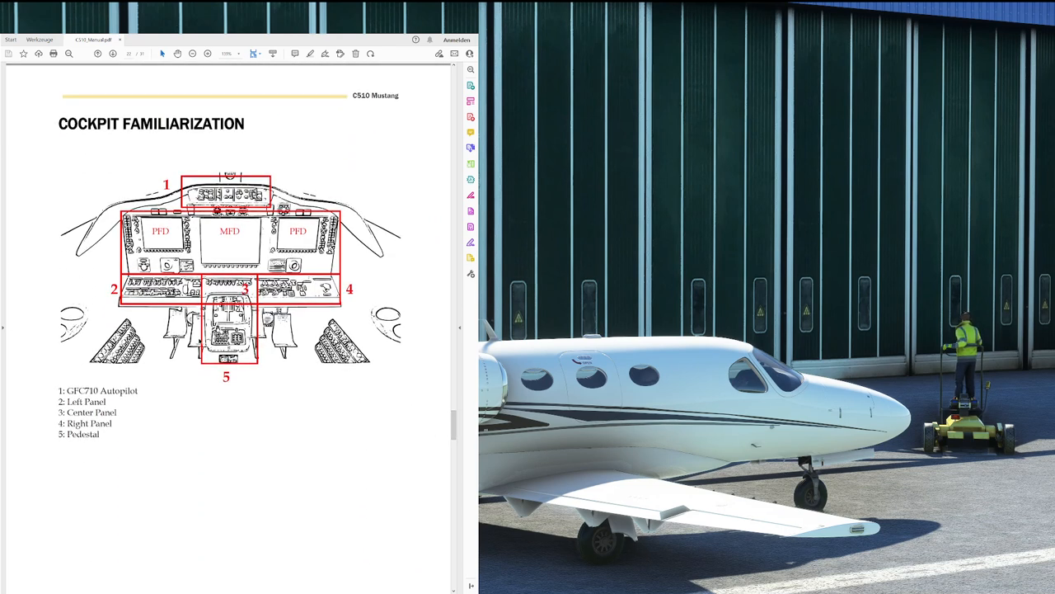
scroll("down", 3)
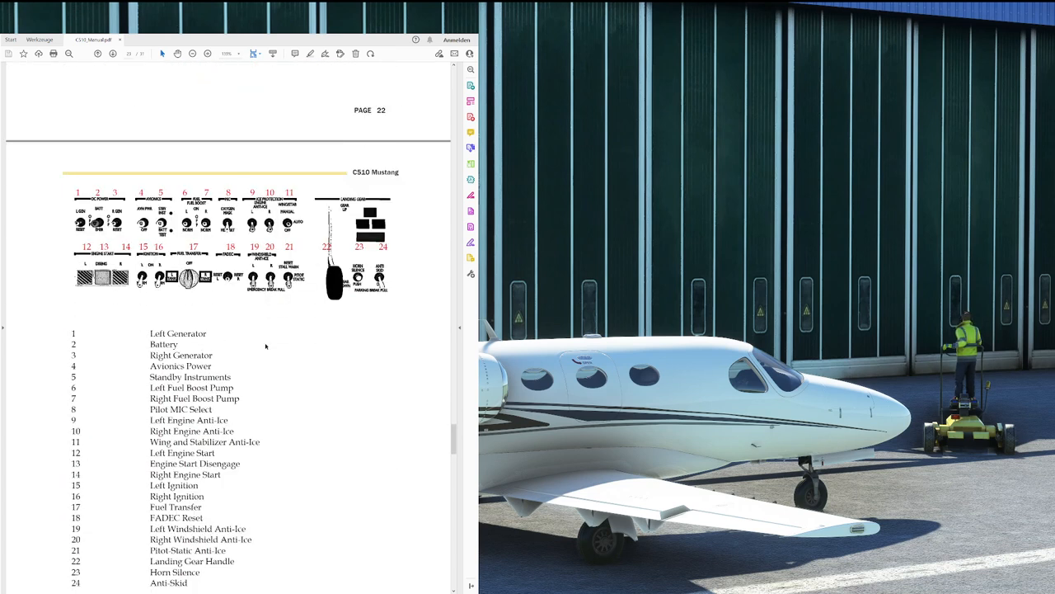
scroll("down", 3)
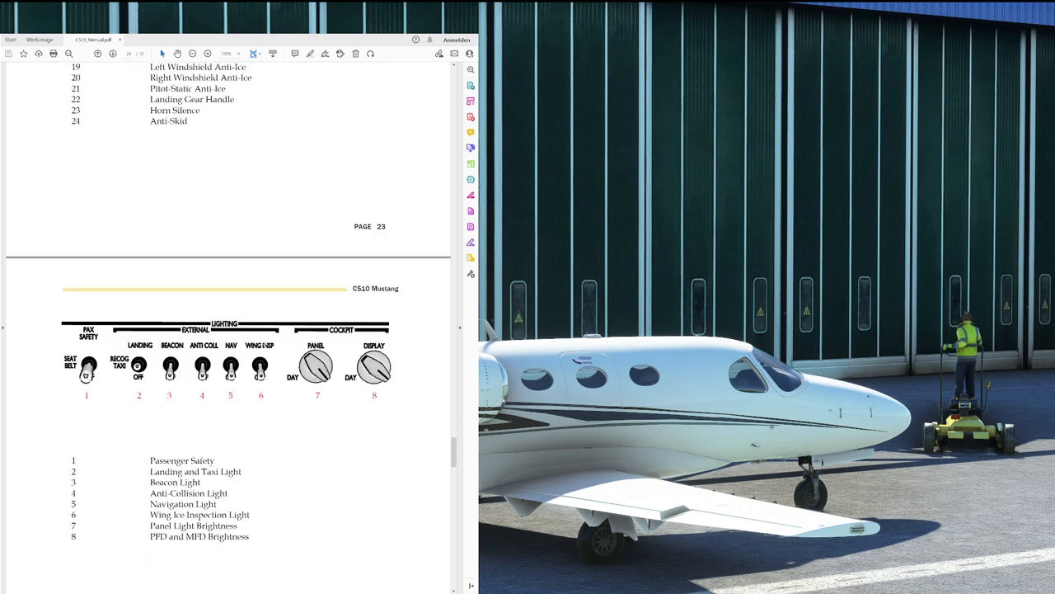
scroll("down", 3)
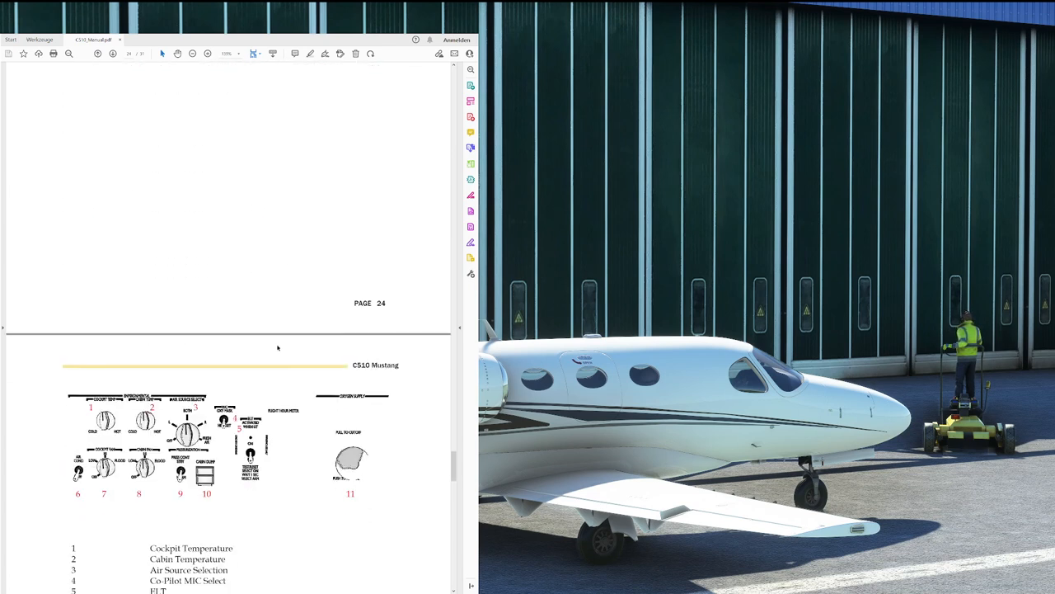
scroll("down", 3)
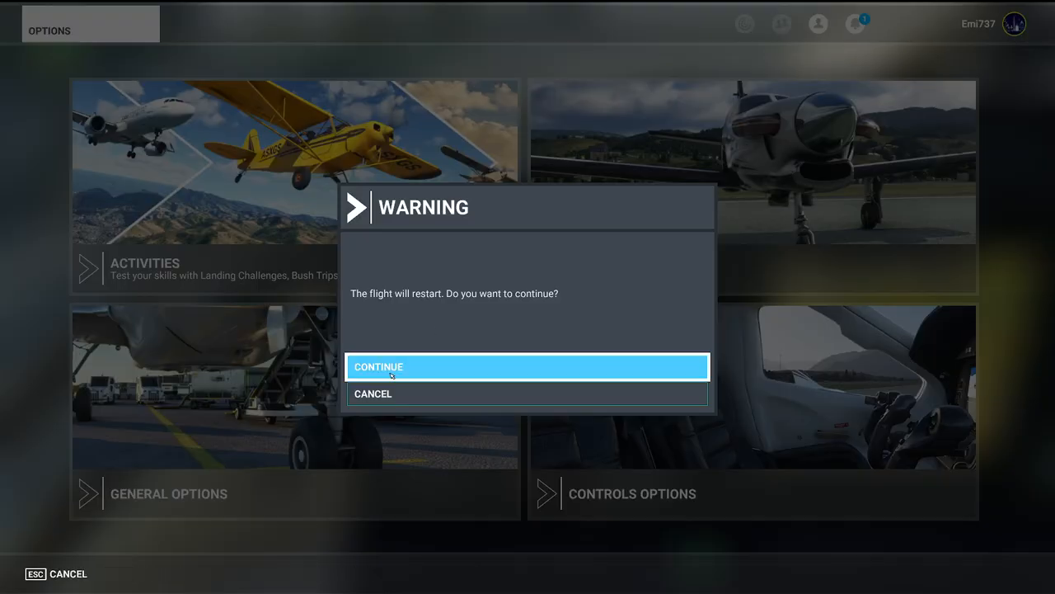
Confirm Continue in the Options warning dialog to restart the Mustang flight
left_click(527, 366)
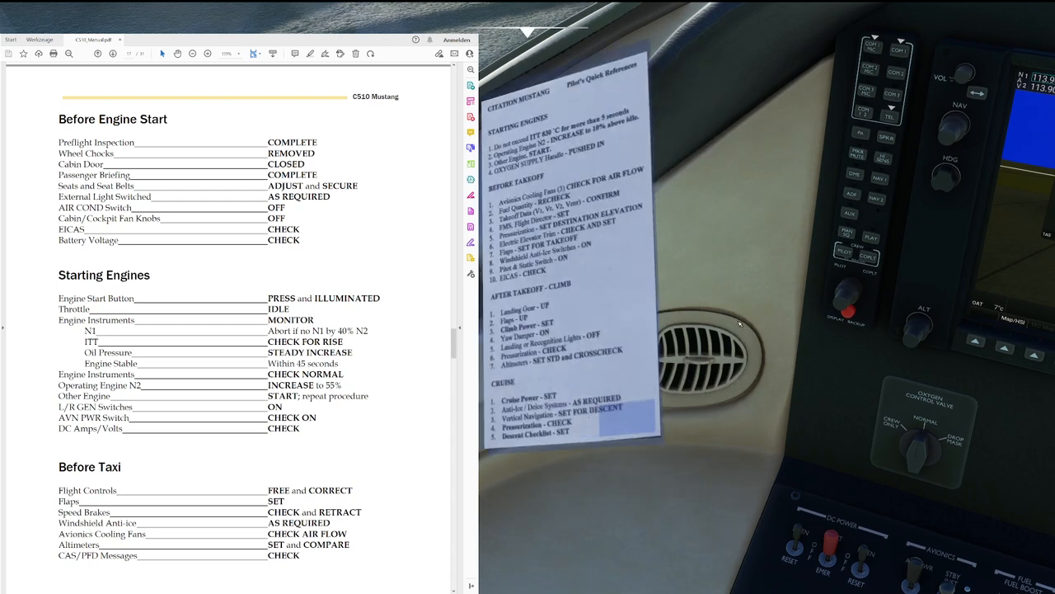
scroll("down", 3)
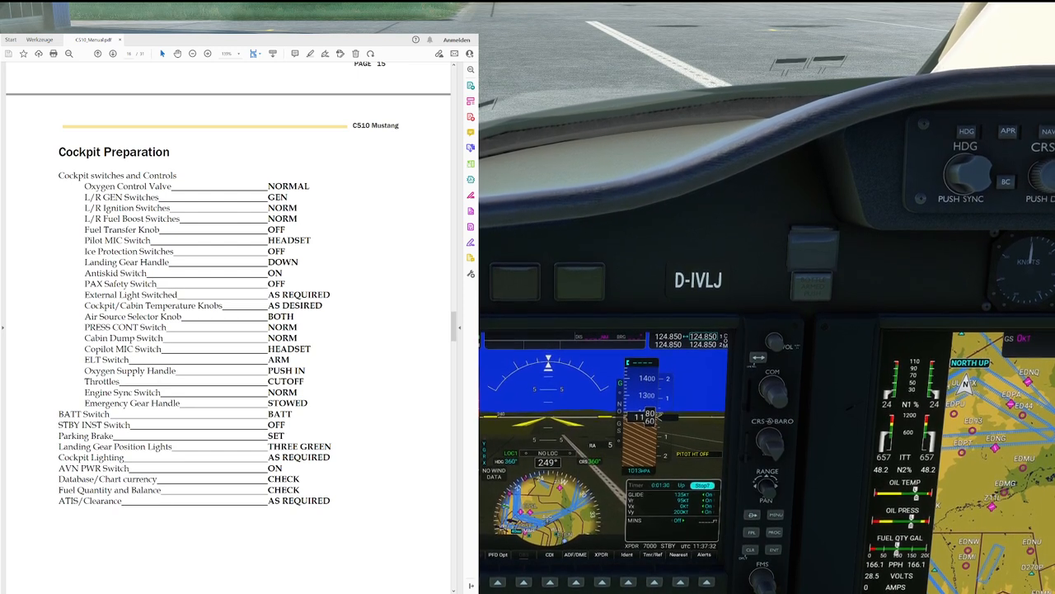
Scroll the handbook from Cockpit Preparation to the page 16 Before Engine Start and Starting Engines checklists
scroll("down", 3)
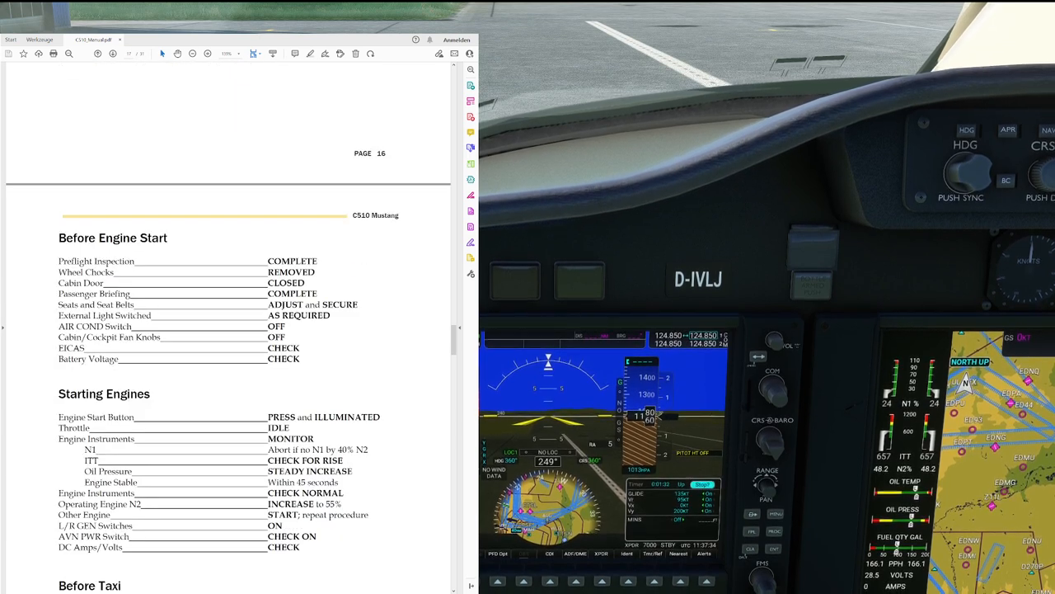
scroll("down", 3)
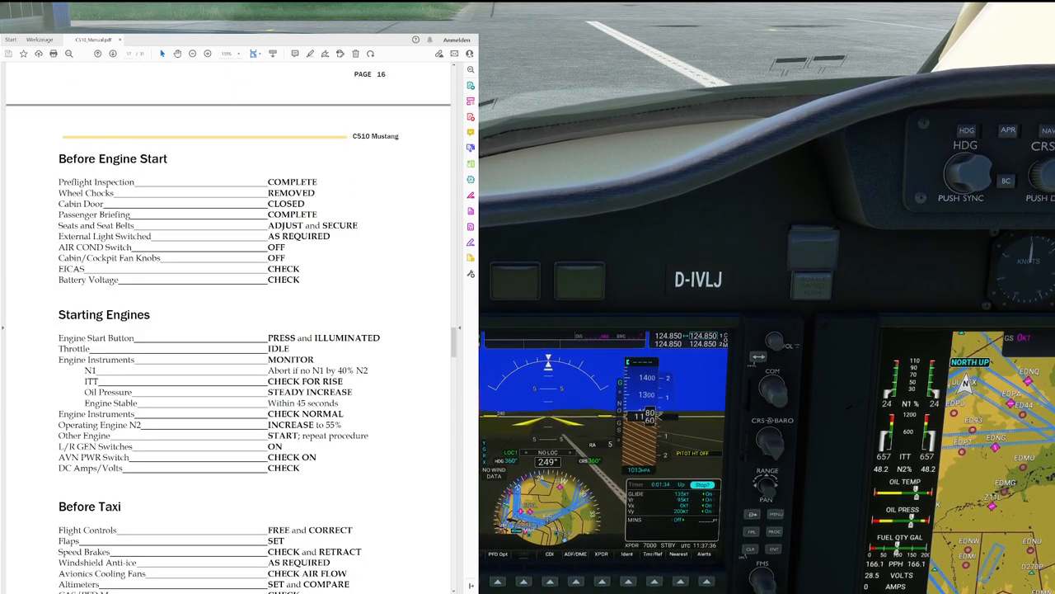